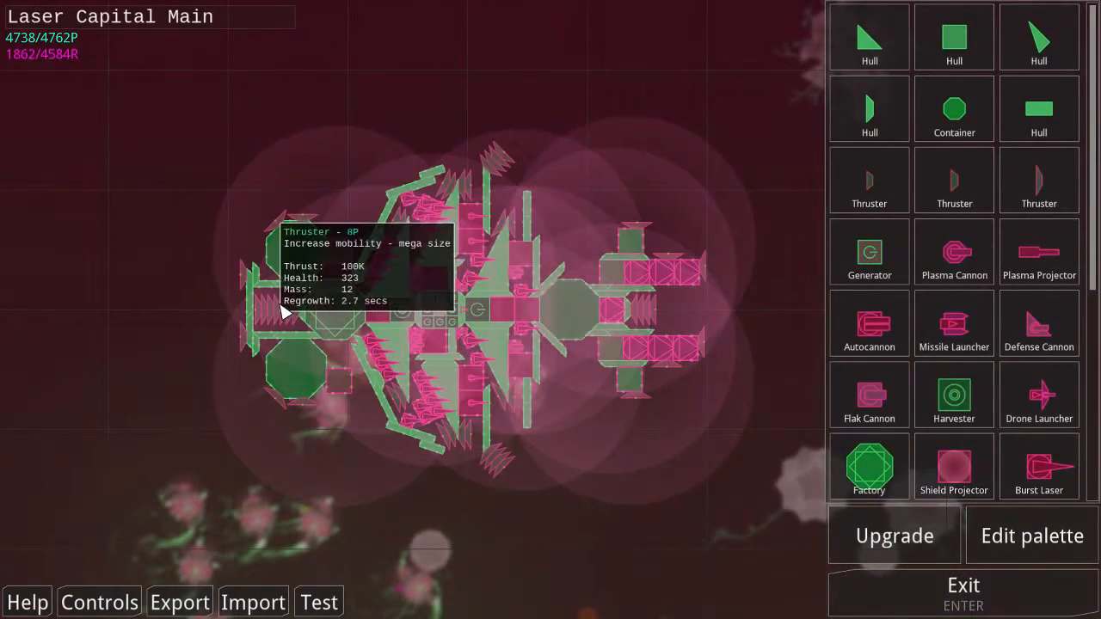
- Show the Player Fleet Control overview with the Laser Capital Main slot selected
{"action": "left_click", "coordinate": [964, 590]}
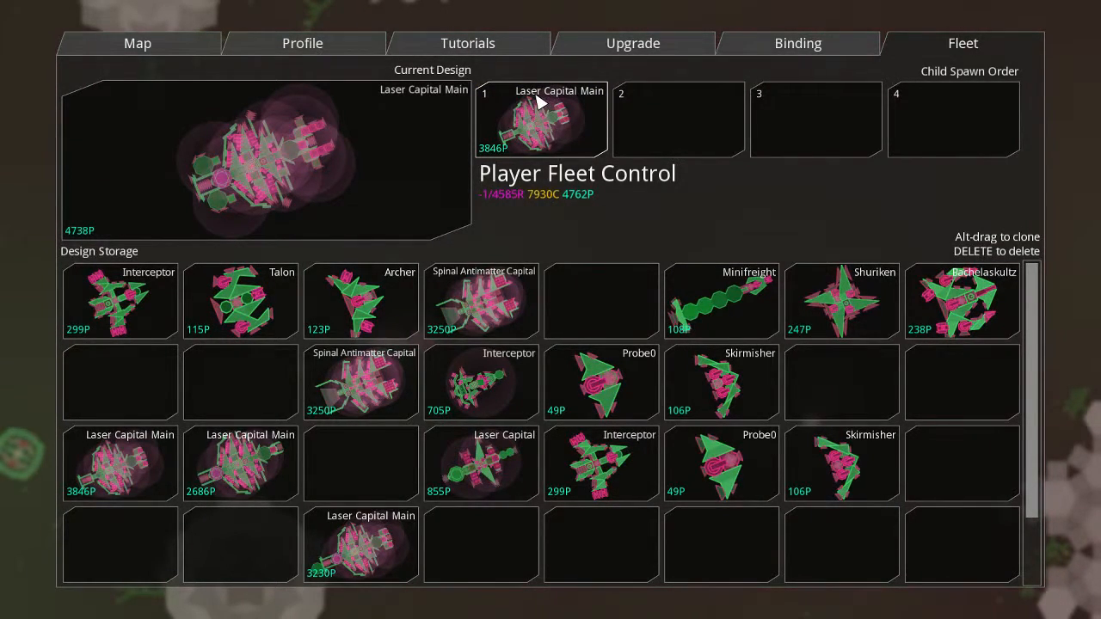
{"action": "left_click", "coordinate": [540, 120]}
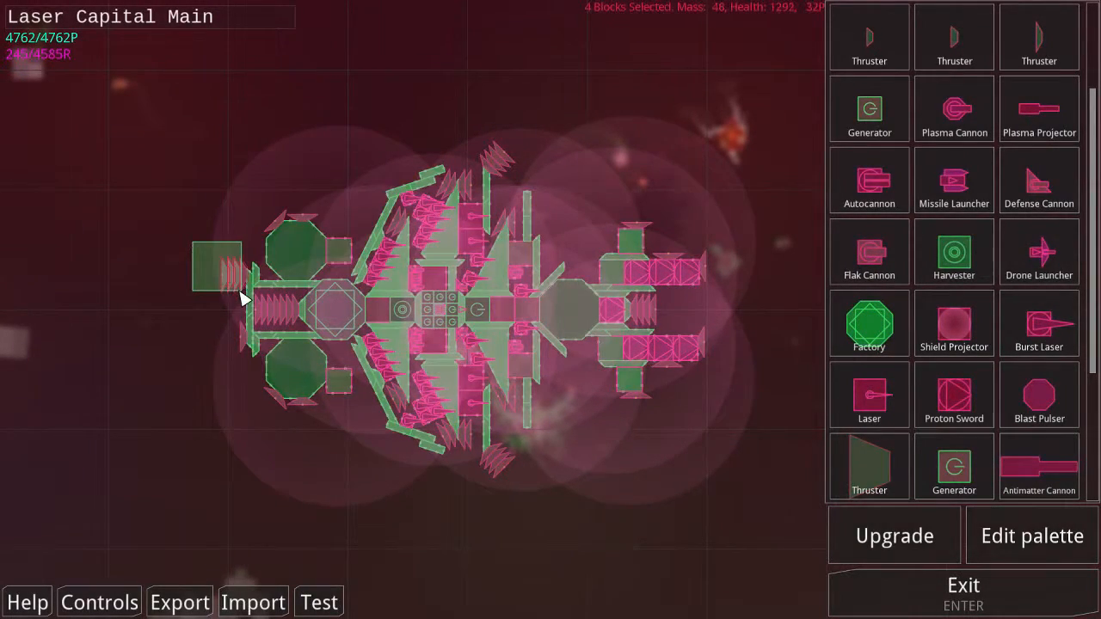
{"action": "mouse_move", "coordinate": [134, 231]}
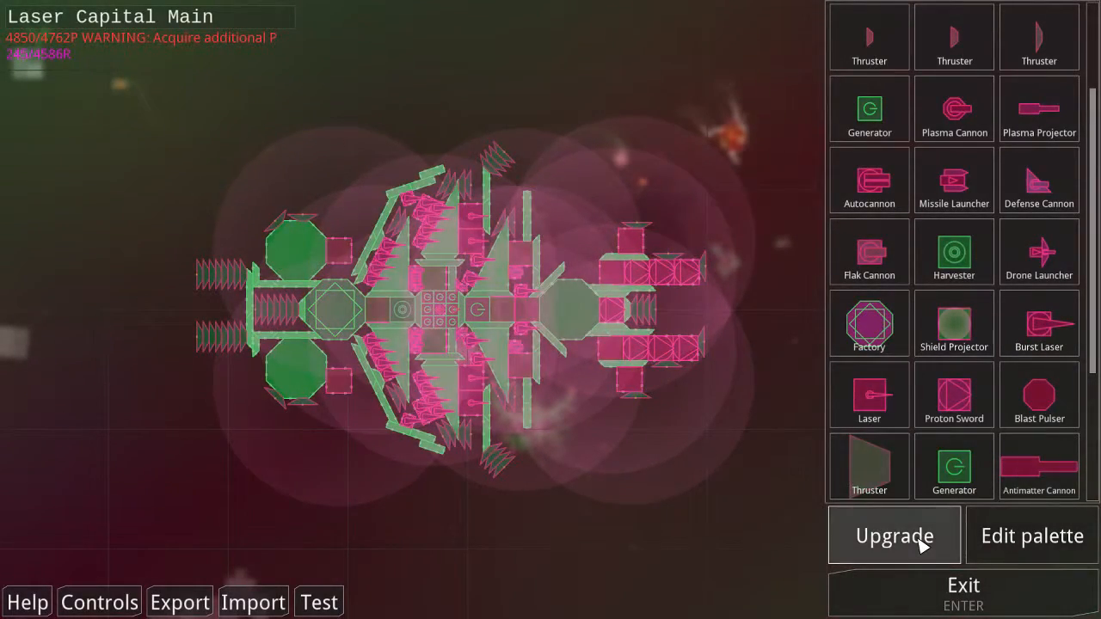
- Buy the permanent +524P upgrade raising the cap to 5762, then exit toward the Confirm Save dialog
{"action": "left_click", "coordinate": [895, 537]}
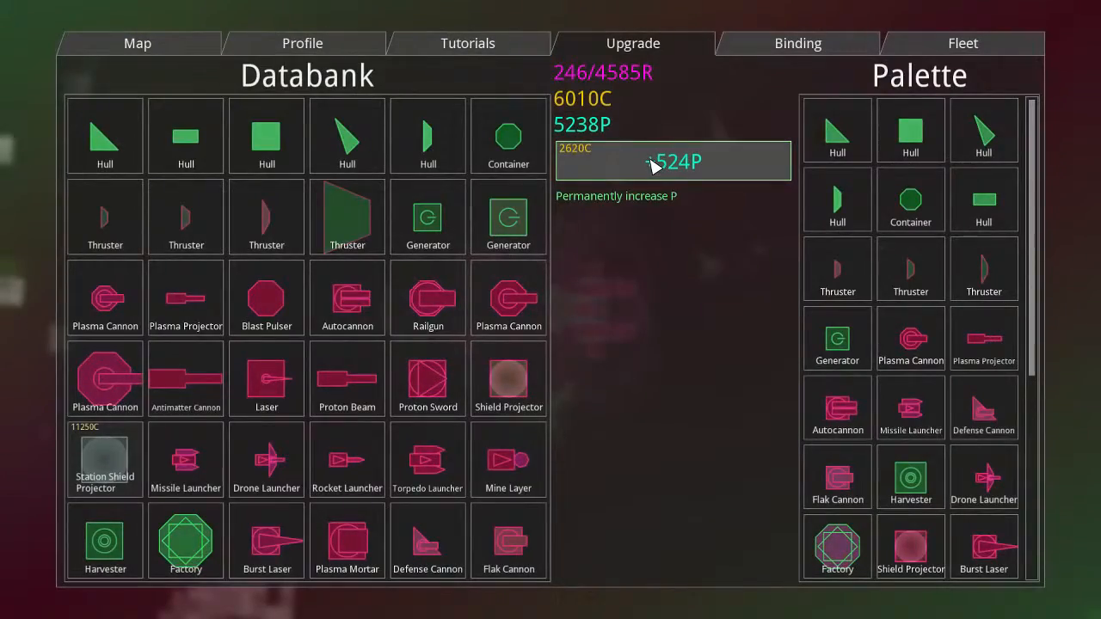
{"action": "left_click", "coordinate": [960, 43]}
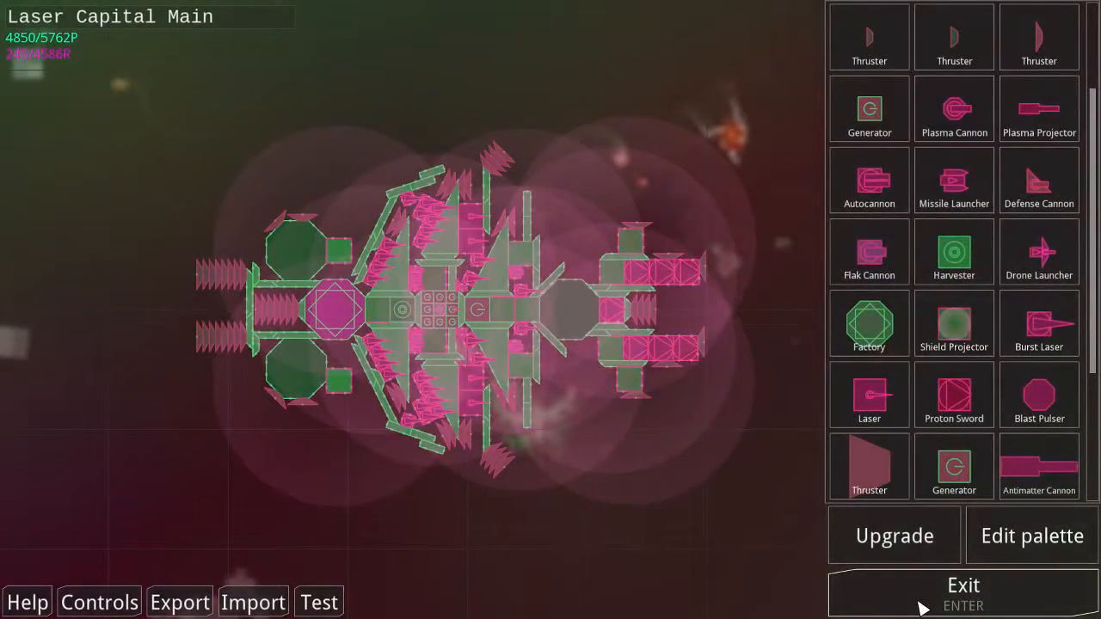
{"action": "left_click", "coordinate": [961, 585]}
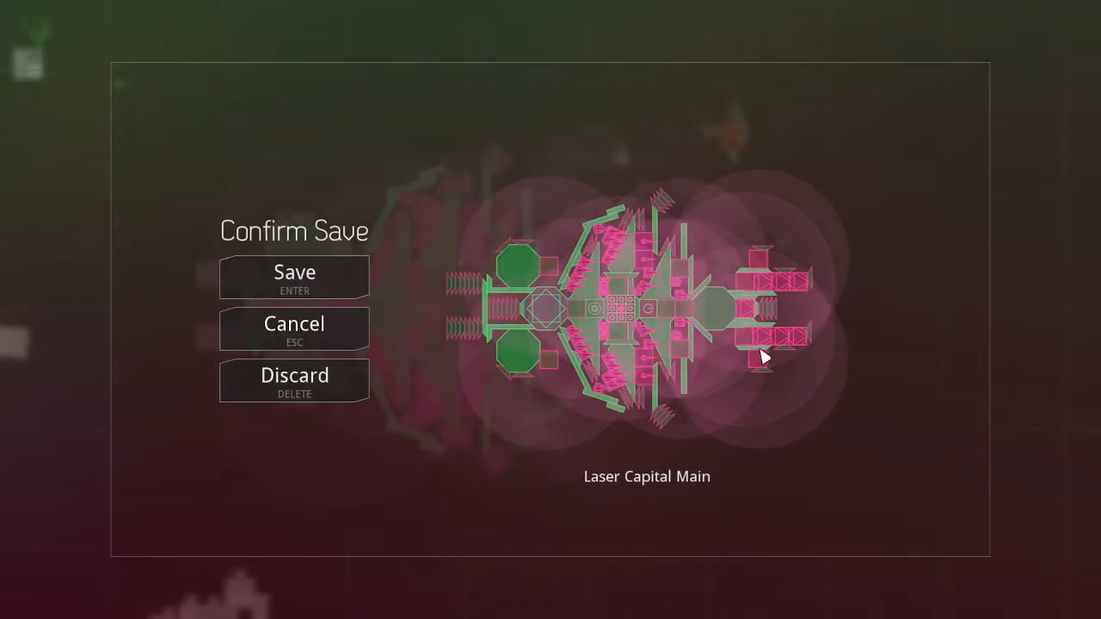
- Dismiss the save prompt, returning to the editor with Laser Capital Main at 4850 of 5762 points
{"action": "left_click", "coordinate": [294, 277]}
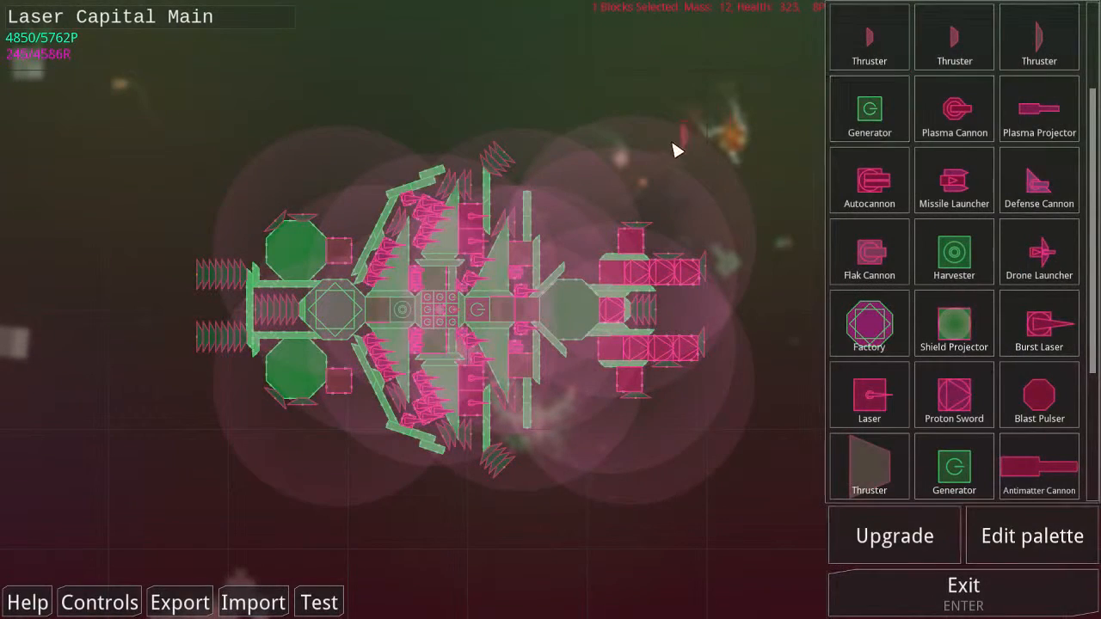
{"action": "mouse_move", "coordinate": [1052, 41]}
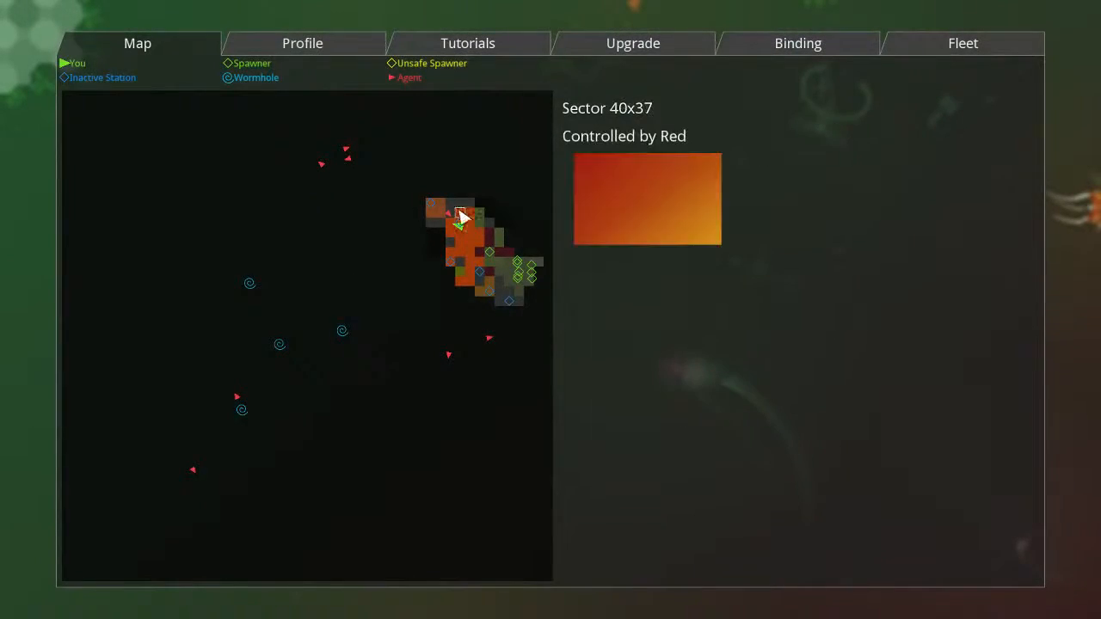
- Close the galaxy map and resume flying the Laser Capital Main
{"action": "left_click", "coordinate": [456, 224]}
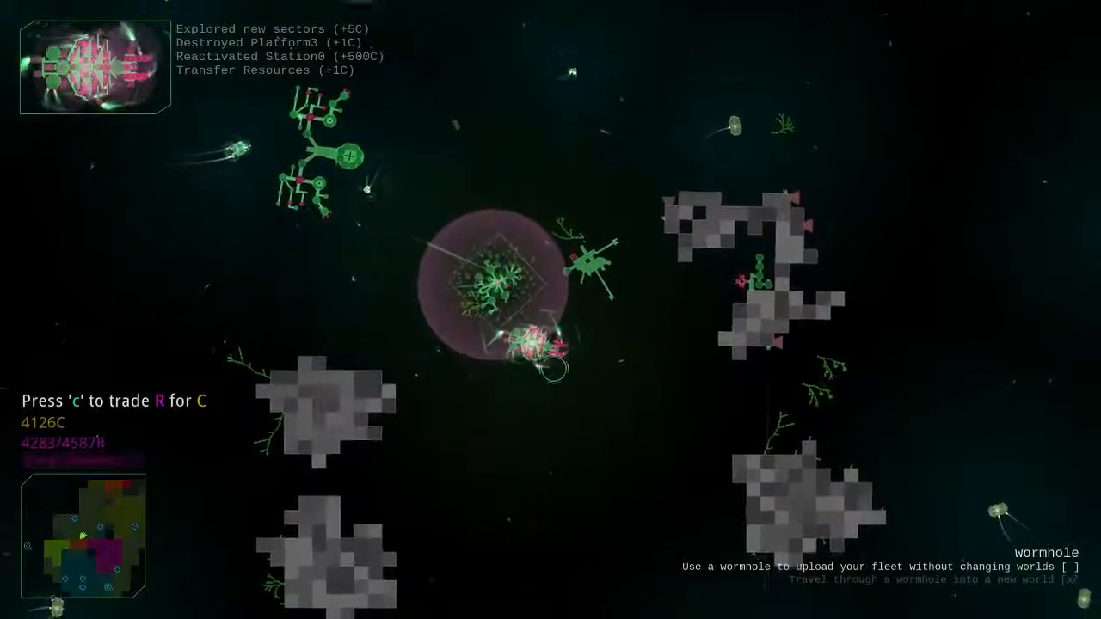
- Steer the ship clear of the asteroid field and the wormhole into open space
{"action": "key", "text": "c"}
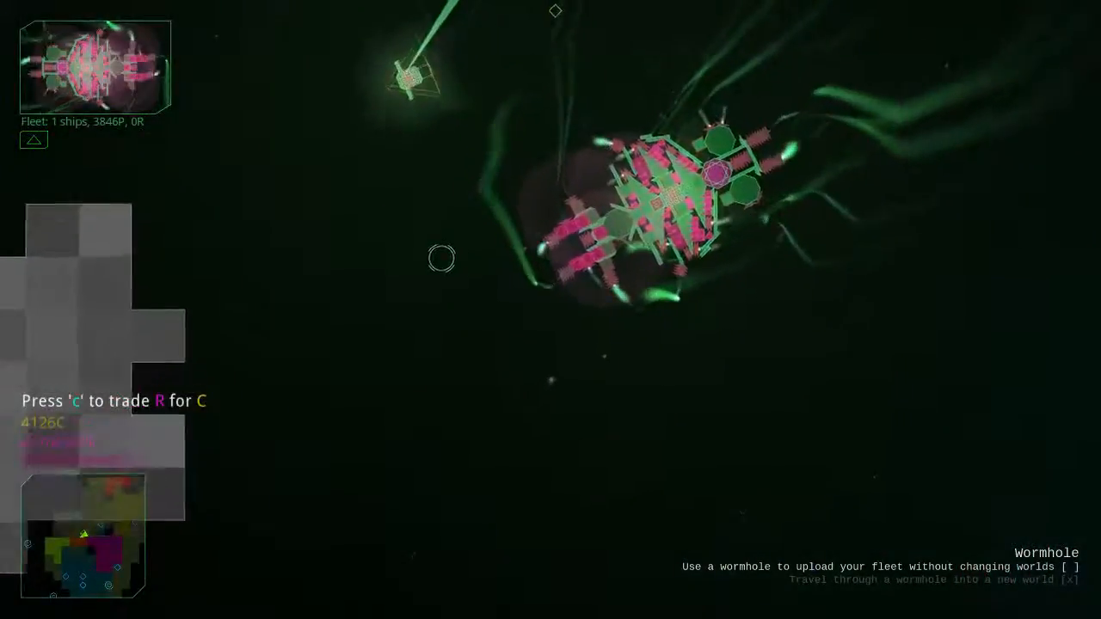
{"action": "key", "text": "c"}
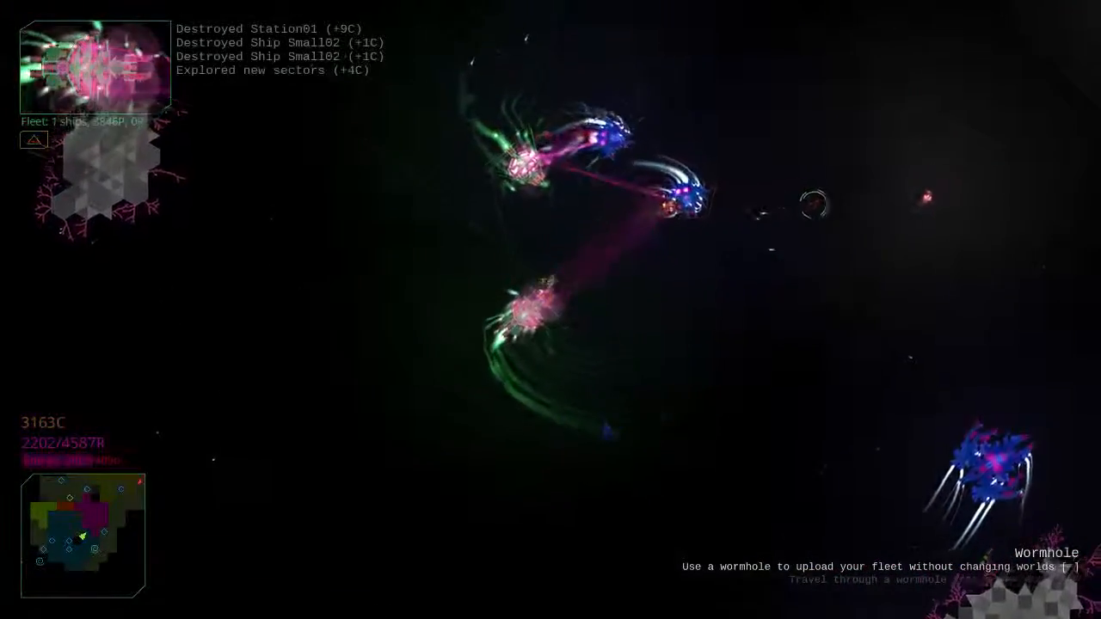
- Lock onto the nearby blue enemy ship, Ship-01, to engage it with the ally
{"action": "left_click", "coordinate": [691, 353]}
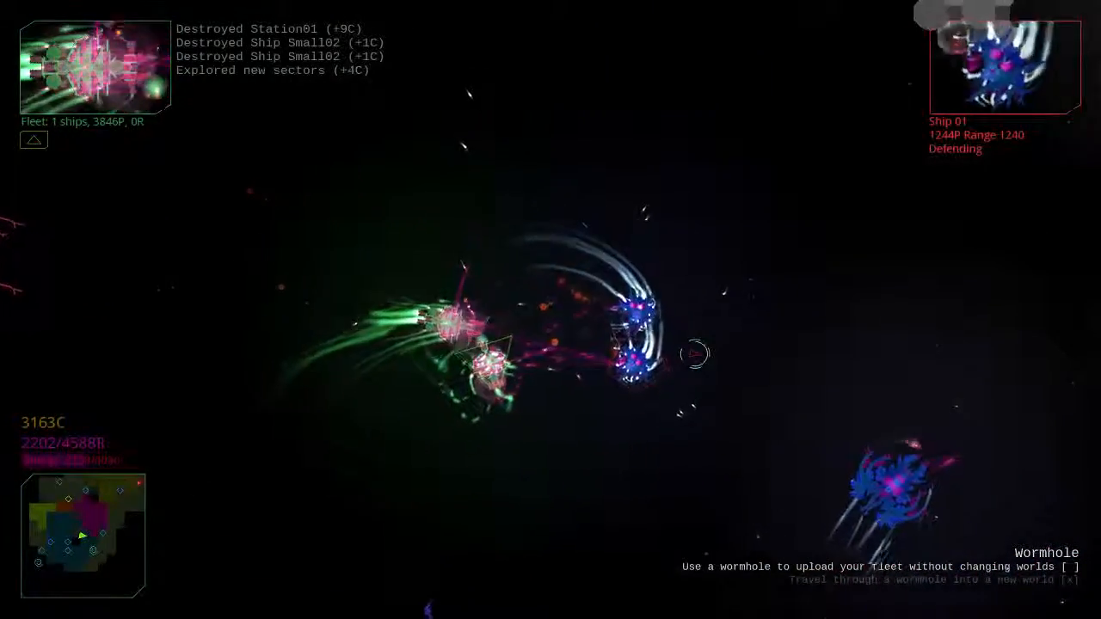